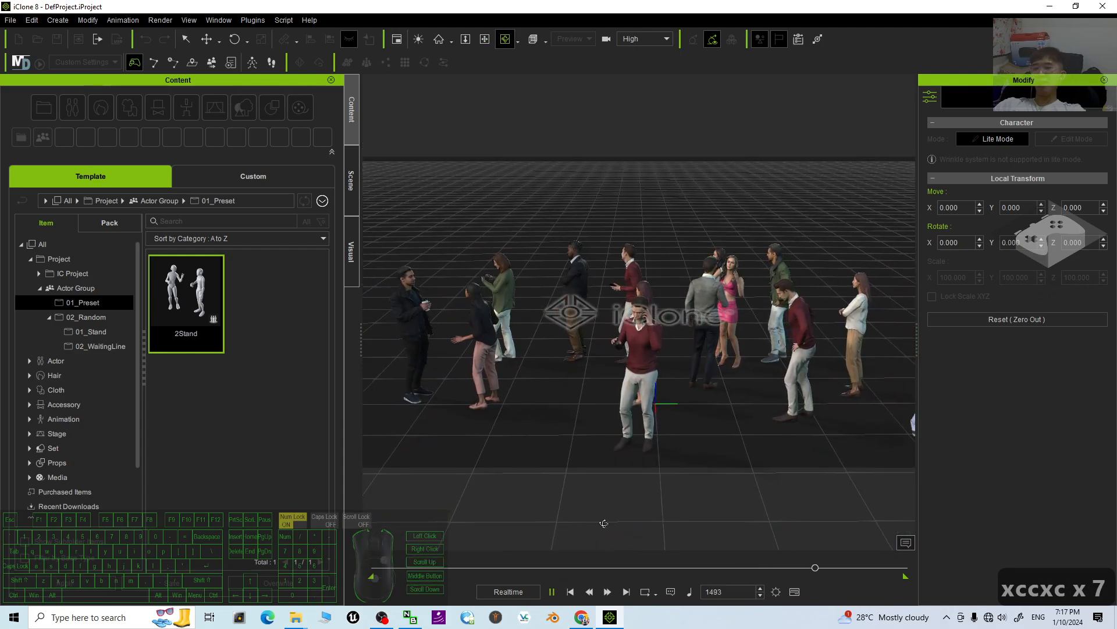
Start a fresh empty project so the preset crowd of characters is gone.
left_click(551, 591)
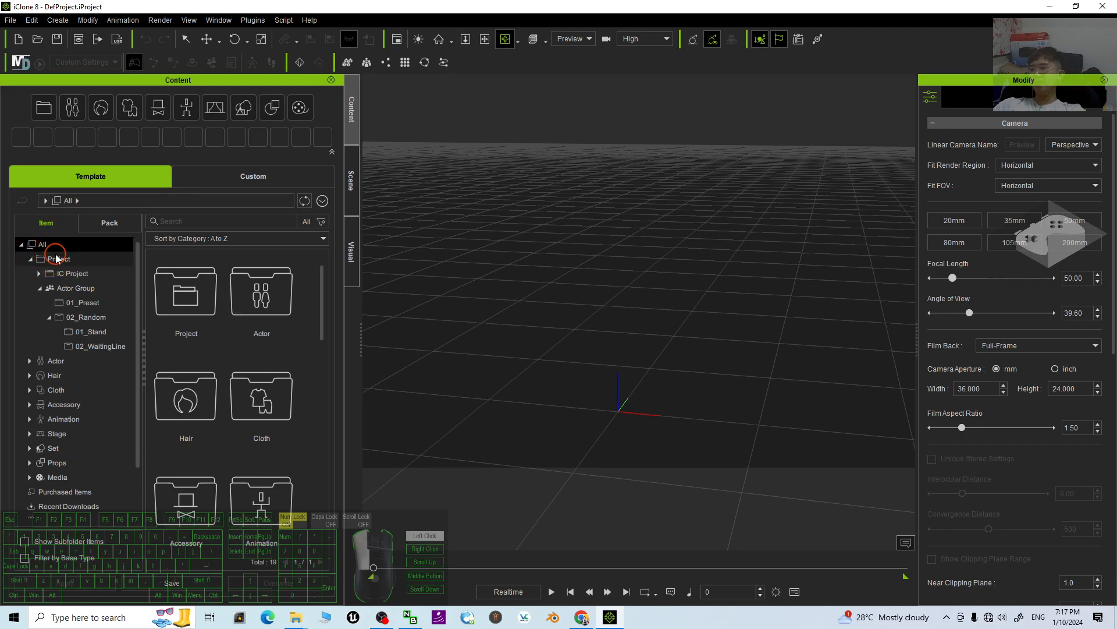
Browse the content library by pack into the Project content's Actor Group pack.
double_click(261, 293)
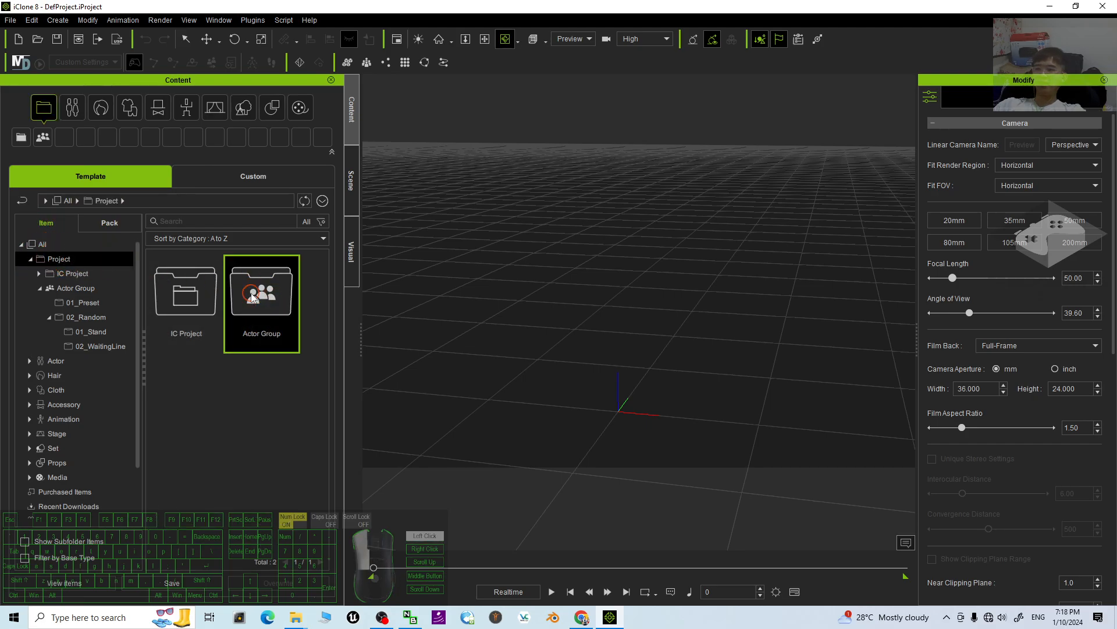
double_click(261, 292)
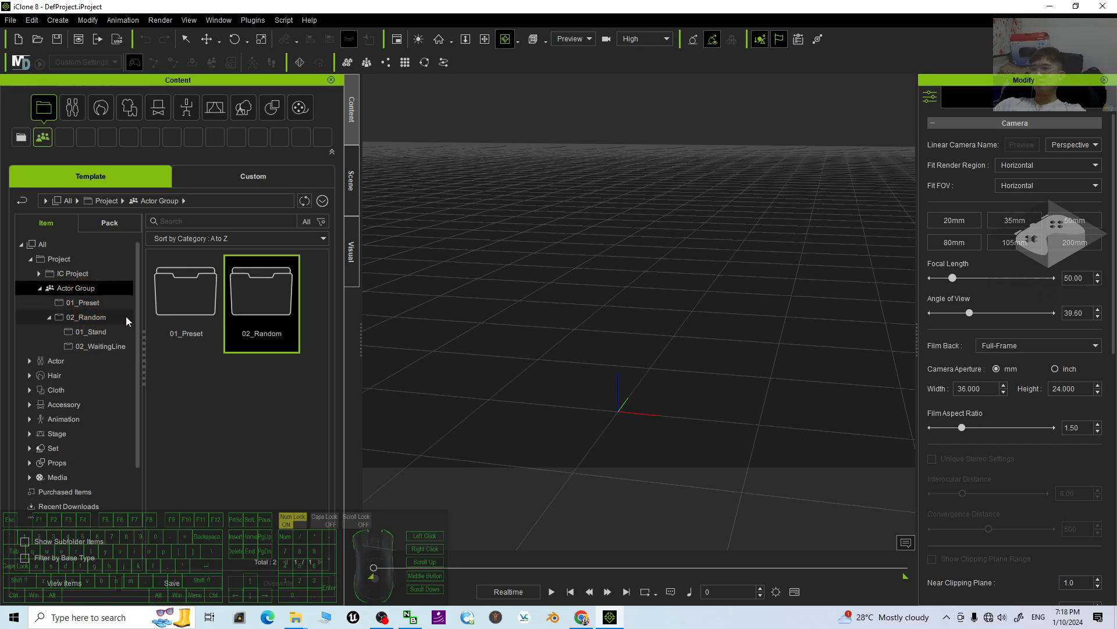
left_click(110, 222)
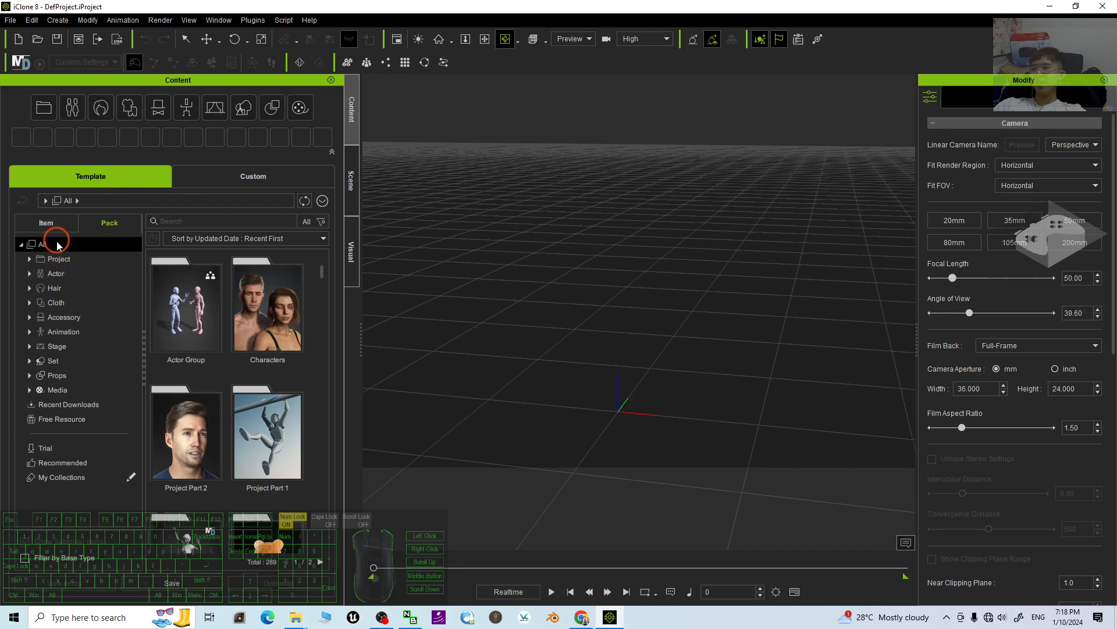
left_click(58, 259)
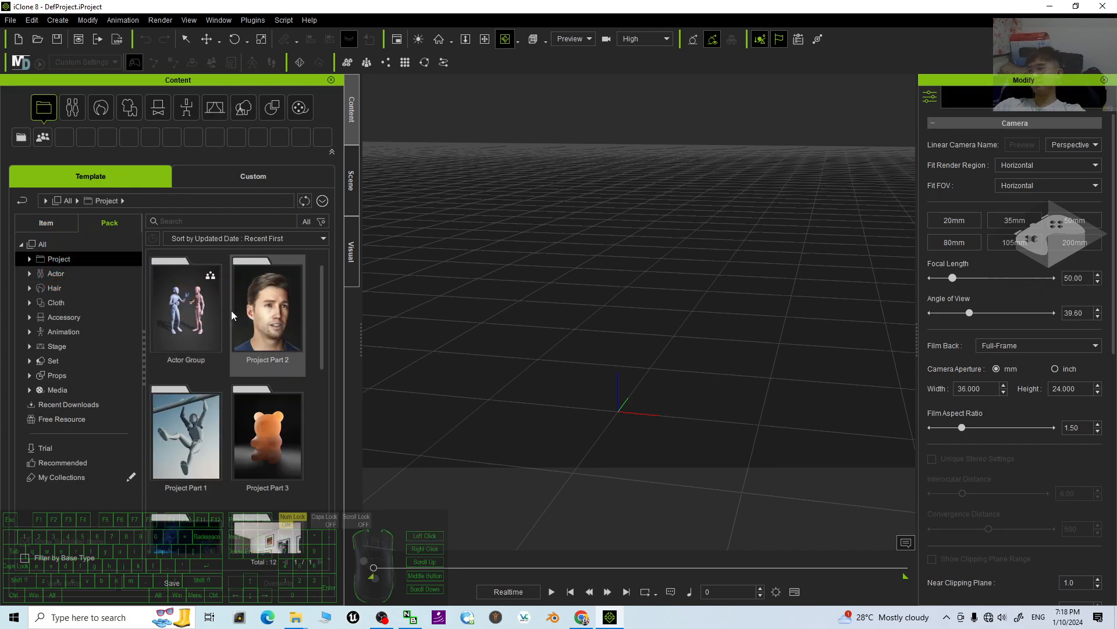
left_click(186, 306)
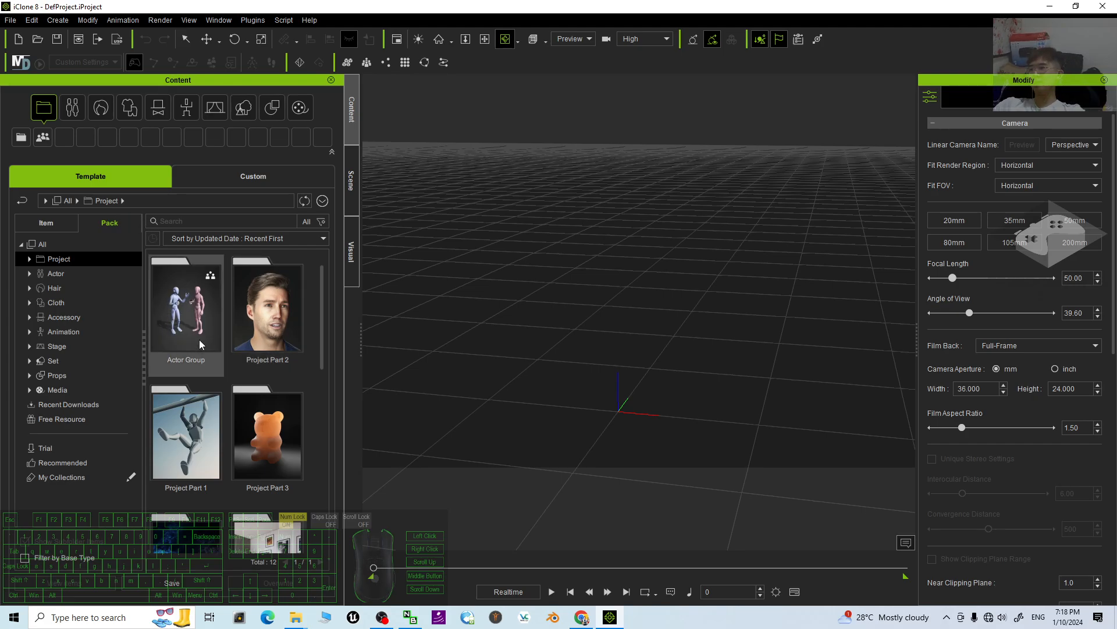
double_click(186, 306)
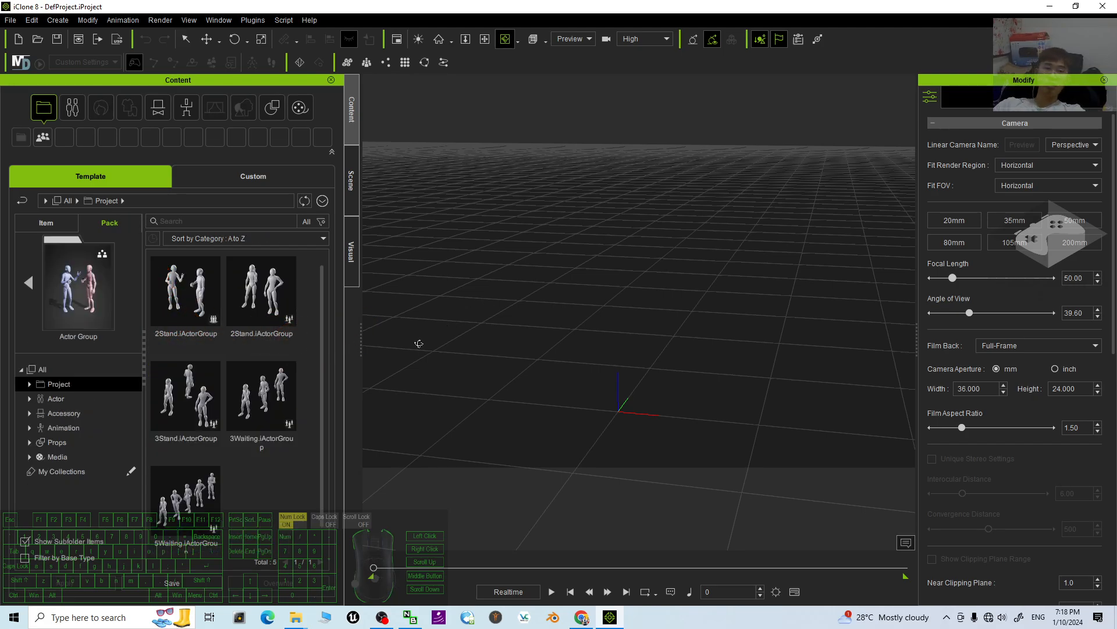
Review the two-person templates and pick the 2Stand standing group for the scene.
left_click(261, 291)
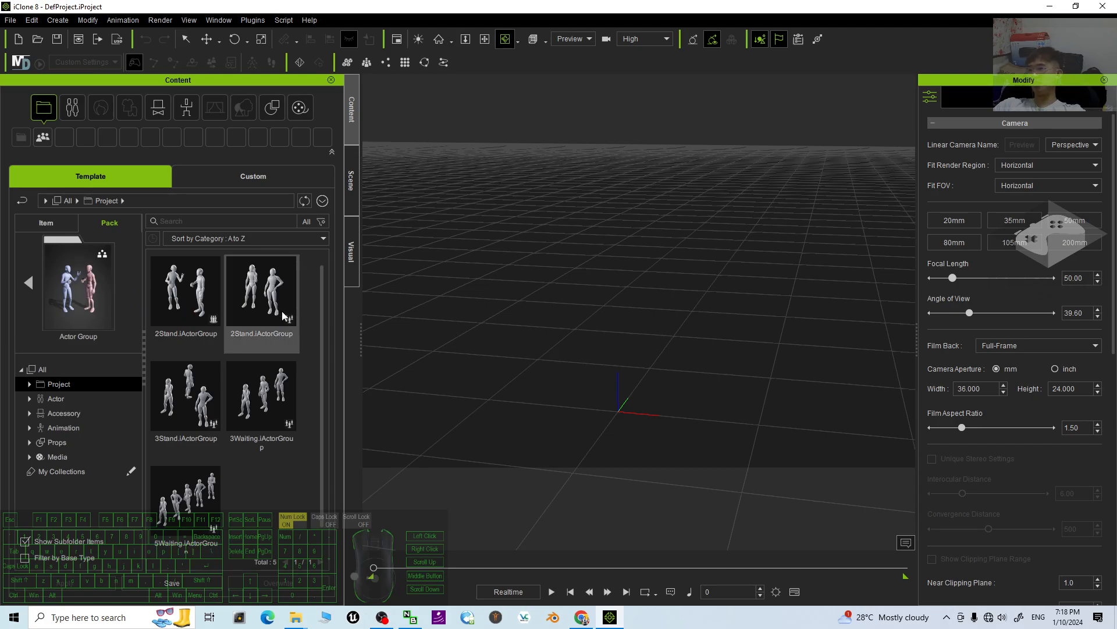
left_click(58, 384)
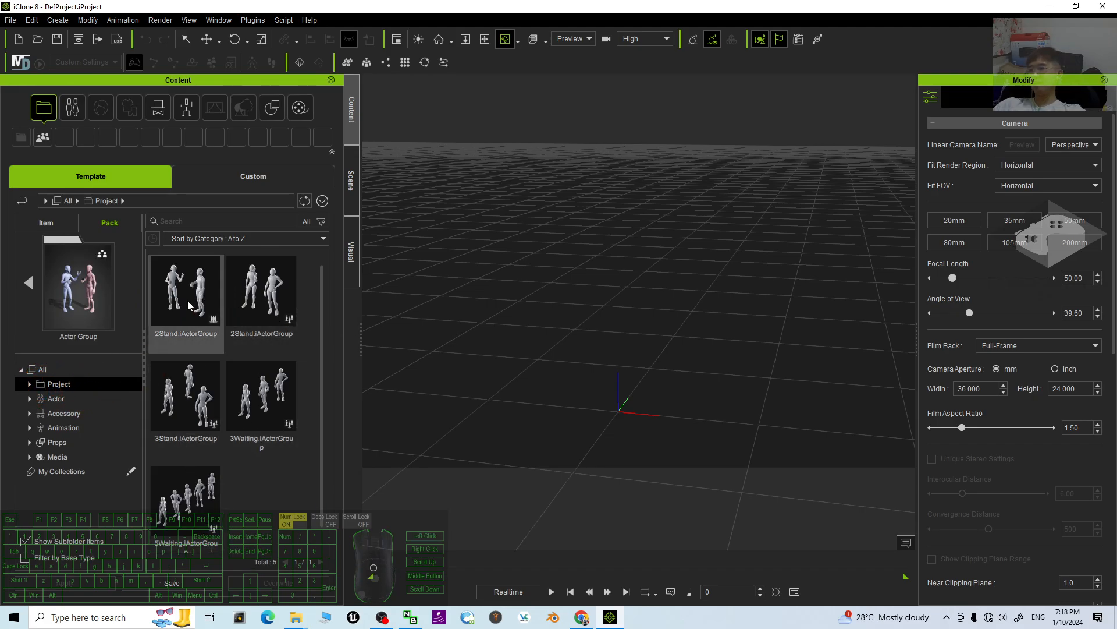
left_click(261, 291)
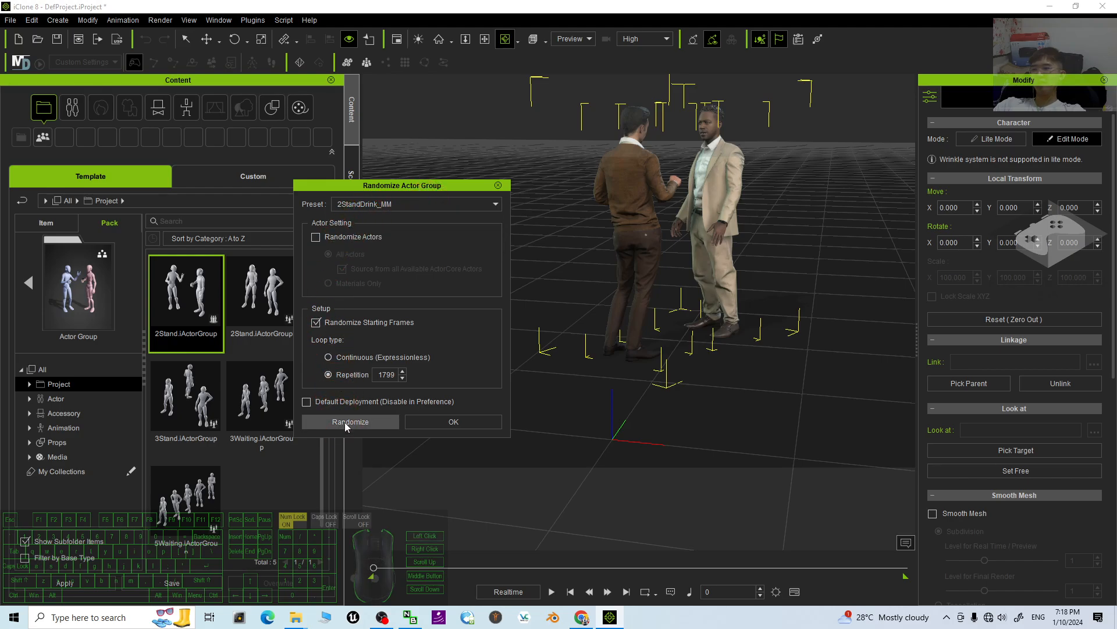
Enable Randomize Actors and randomize the pair into two different men, one with coffee.
left_click(316, 237)
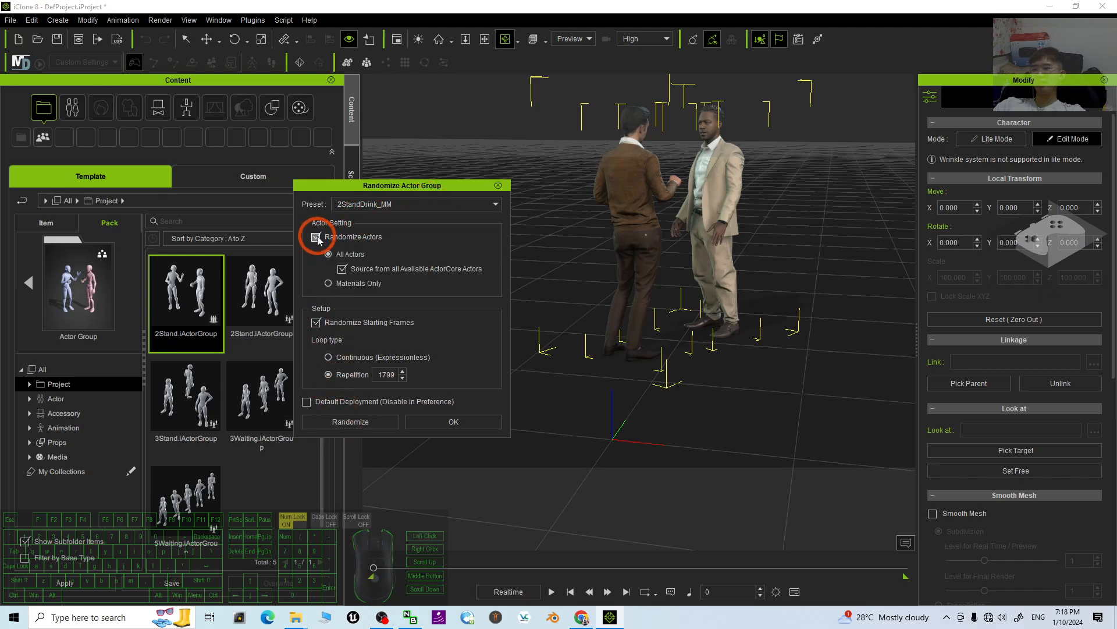
left_click(350, 422)
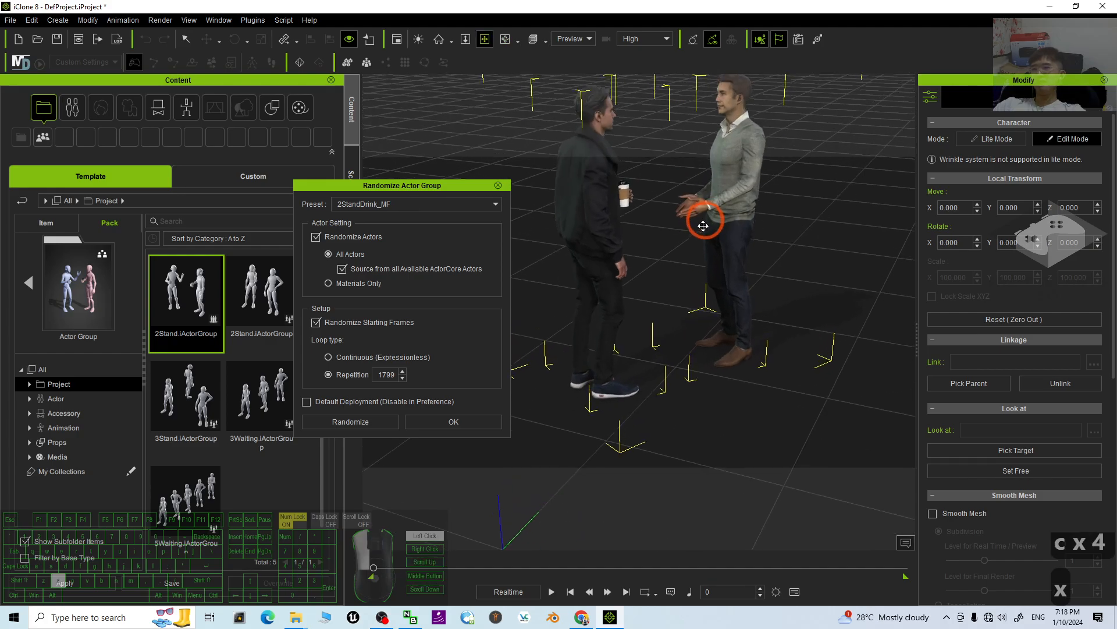
left_click(454, 422)
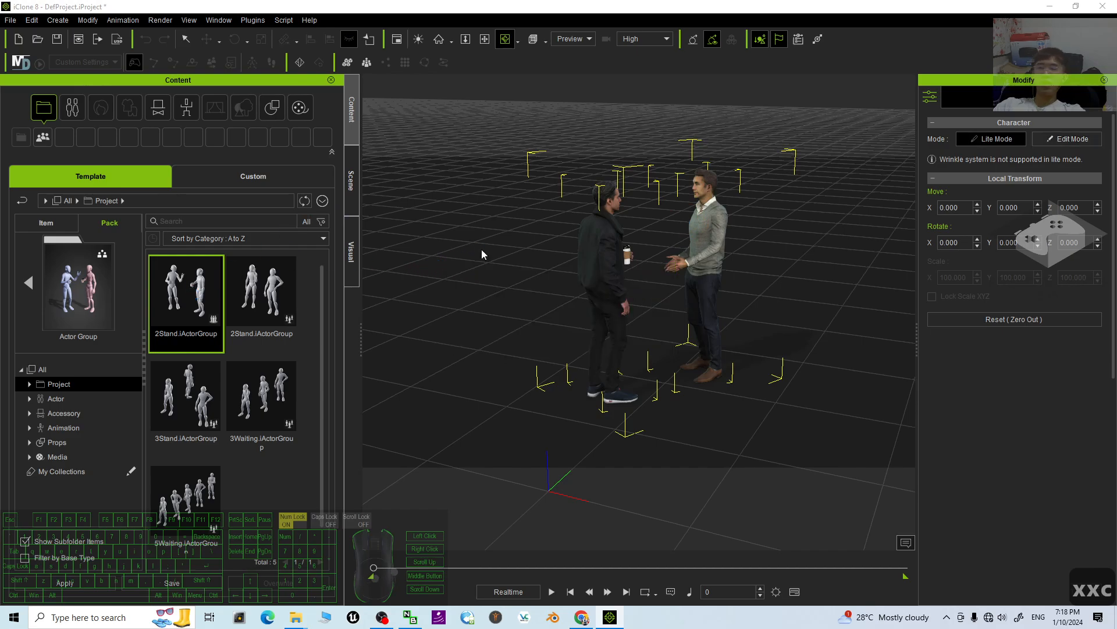
Place another 2Stand group left of the first and make it the 2Stand_FF two-women preset.
left_click_drag(185, 293, 806, 385)
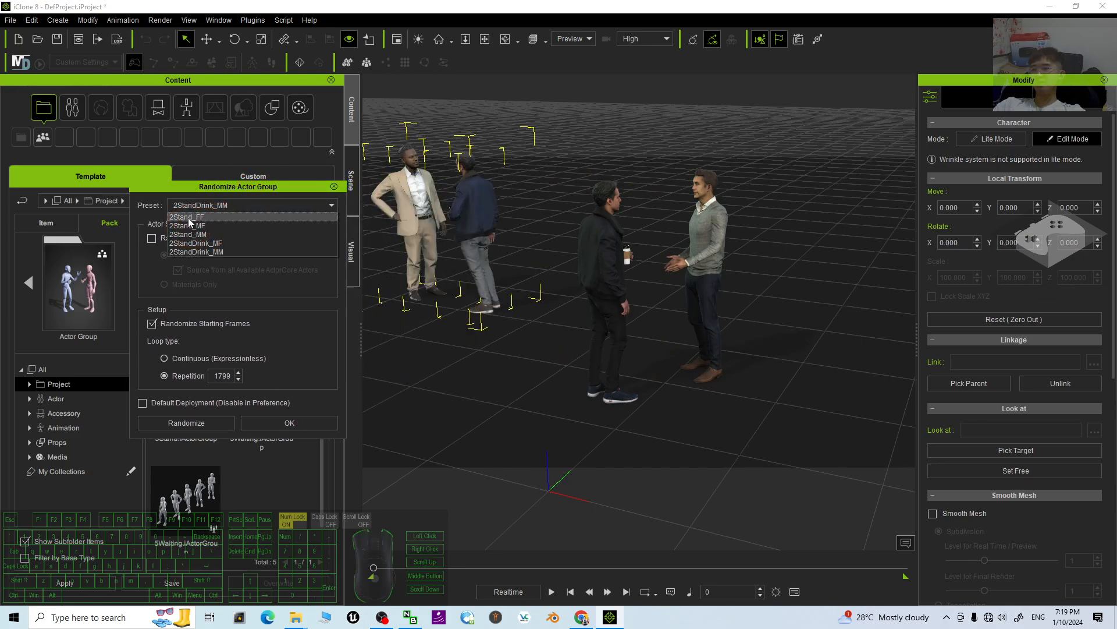
left_click(186, 217)
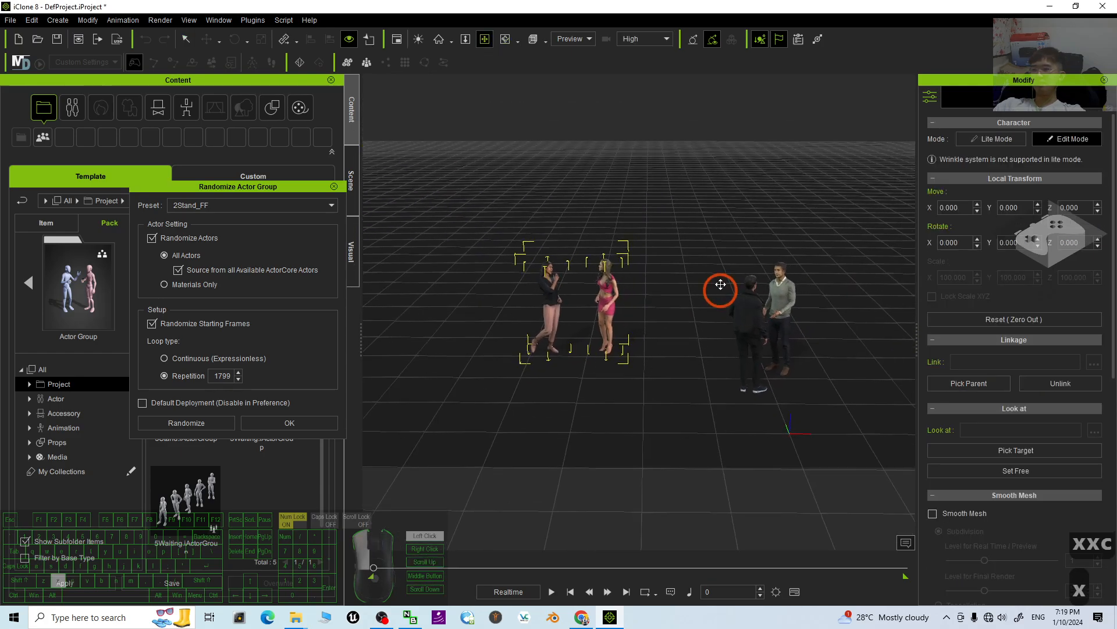
left_click(289, 423)
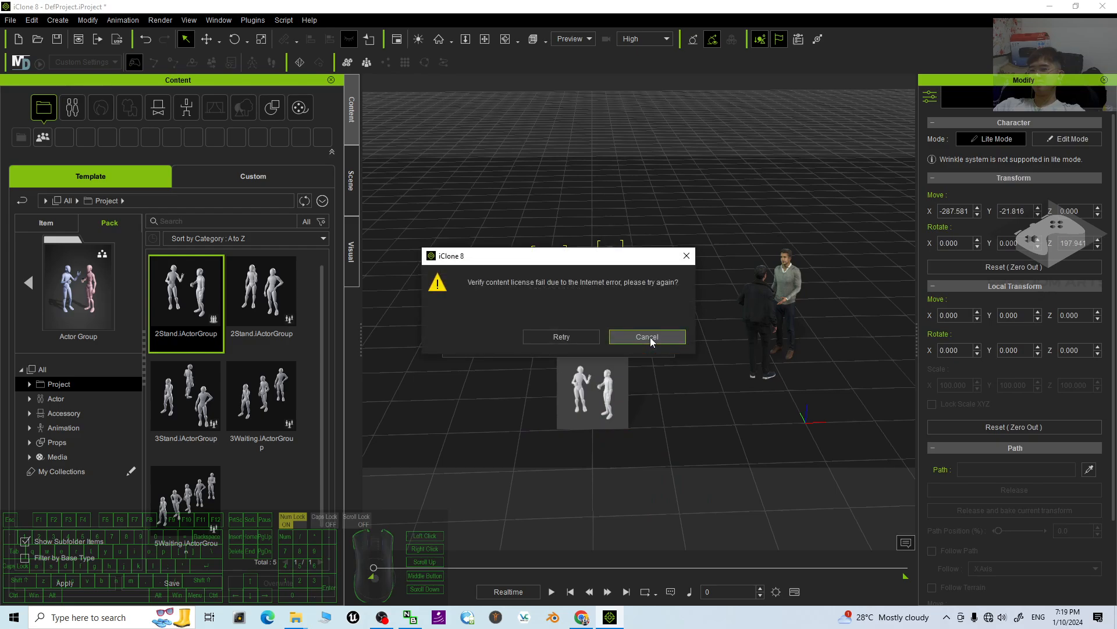
Dismiss the license error and randomize the third group into a man and woman with drinks.
left_click(647, 336)
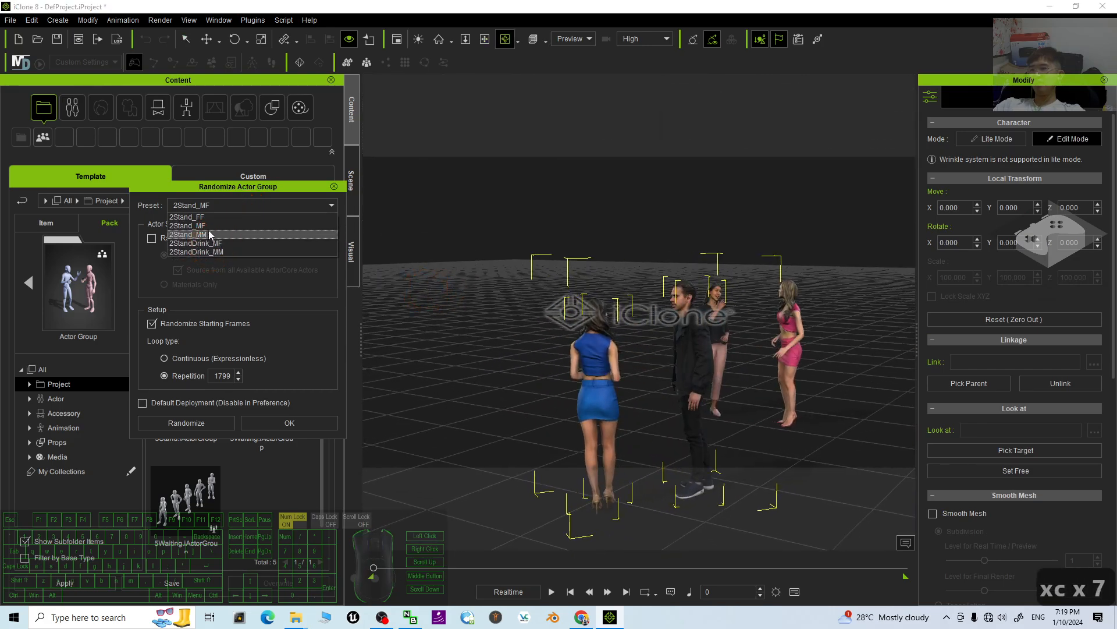
mouse_move(221, 226)
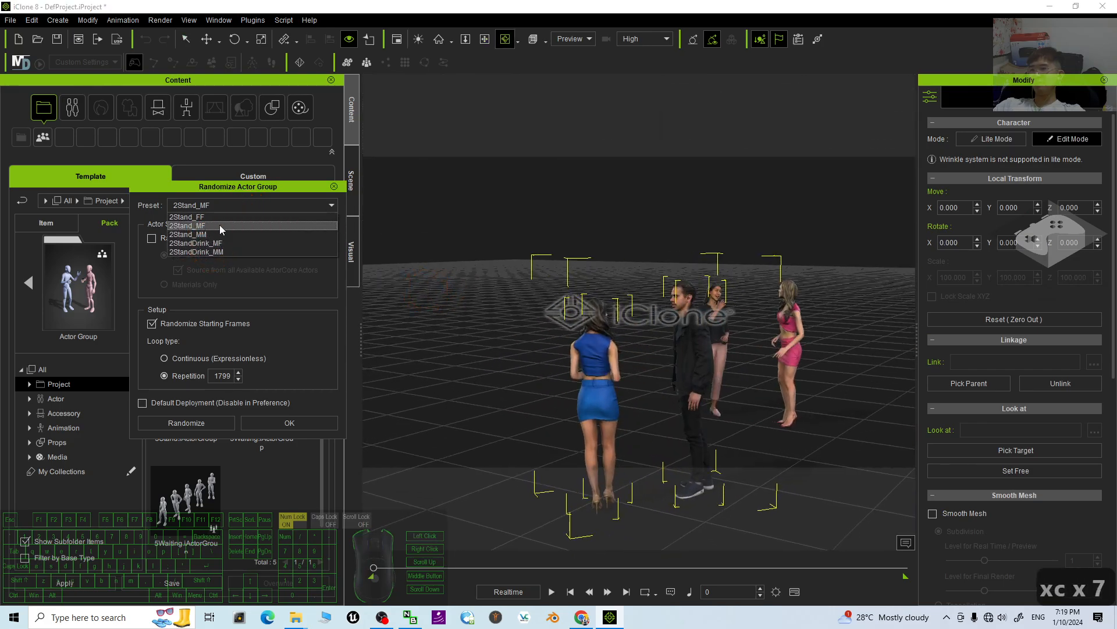
left_click(195, 242)
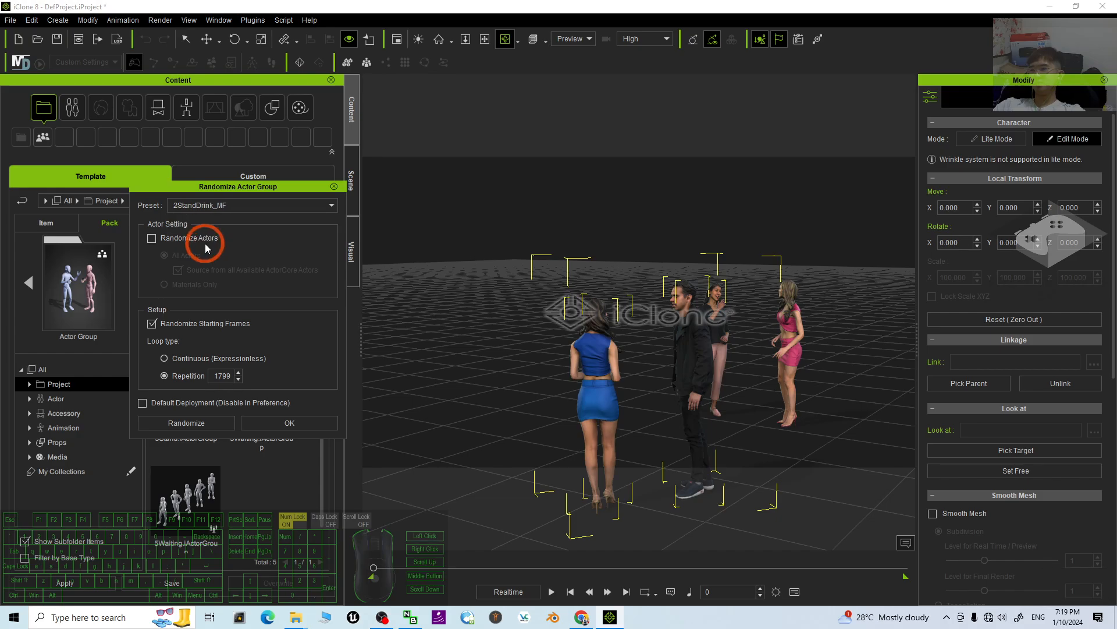
left_click(152, 238)
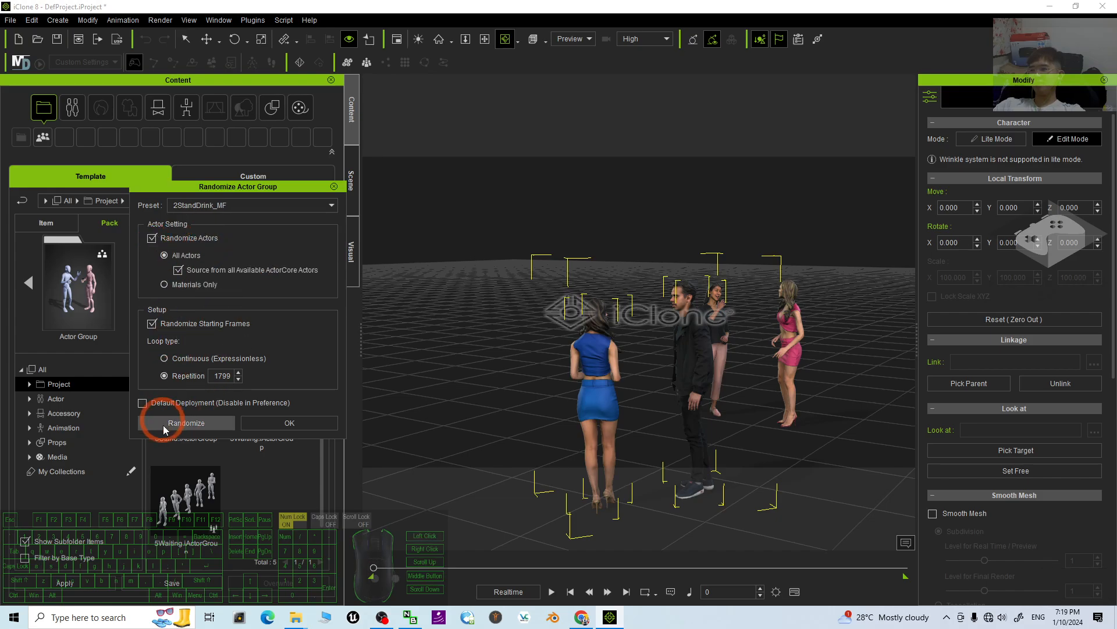
left_click(187, 423)
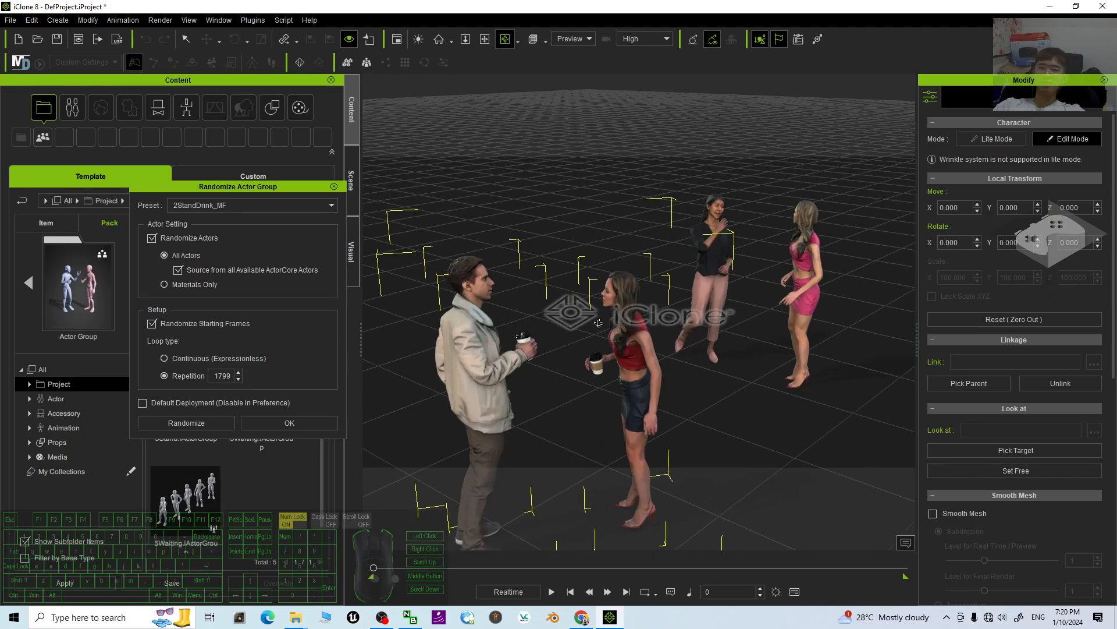
Pull the view back to see all three groups and close the randomize settings.
left_click_drag(598, 321, 725, 344)
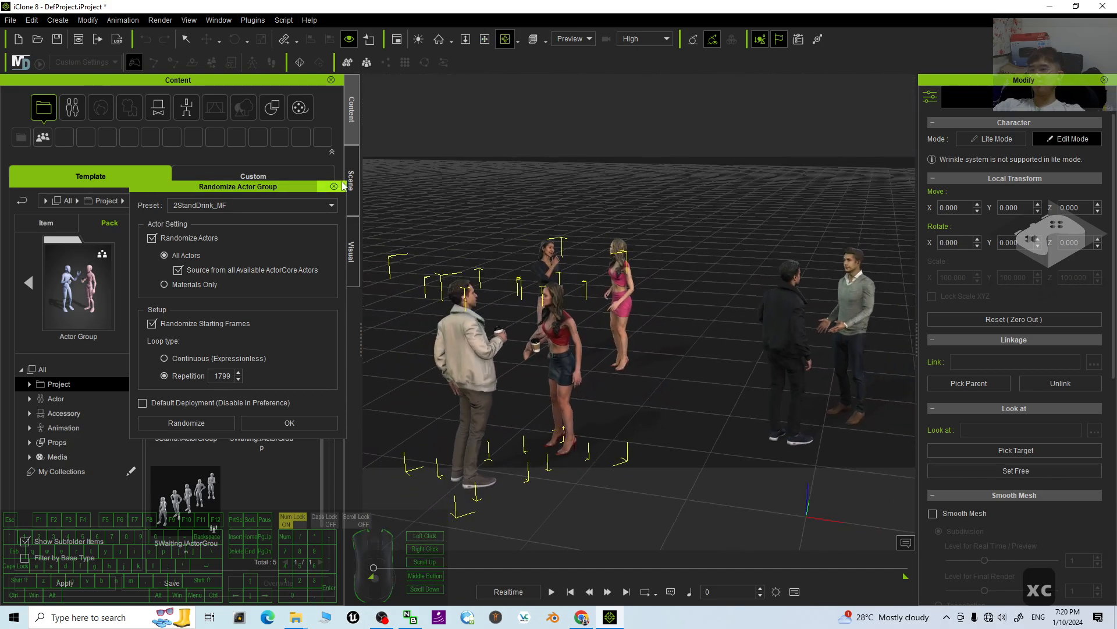
left_click(288, 423)
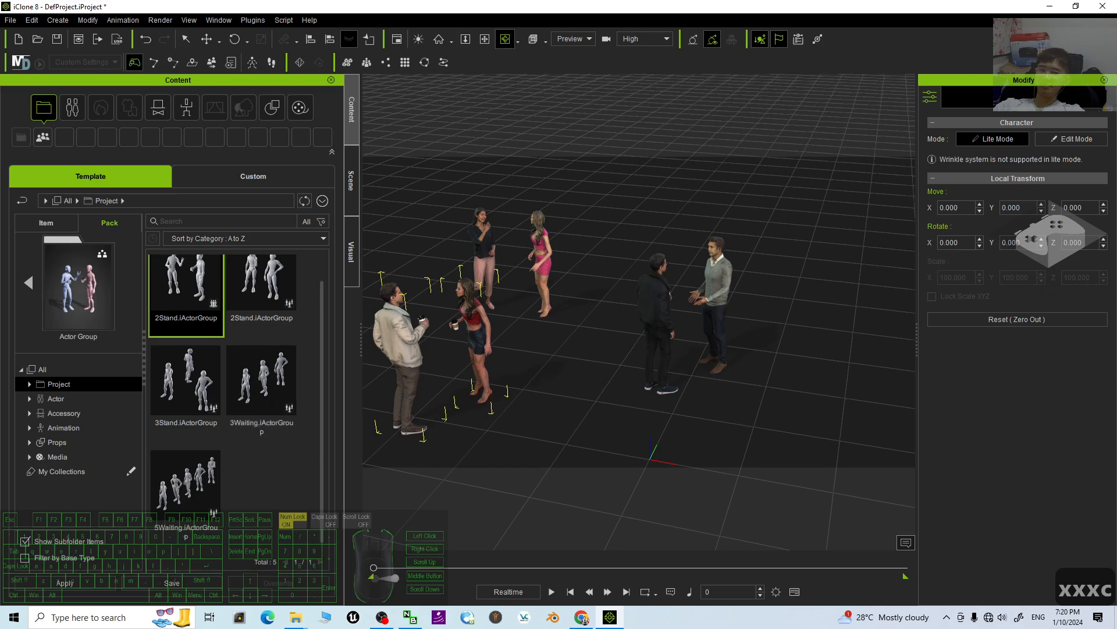
mouse_move(873, 363)
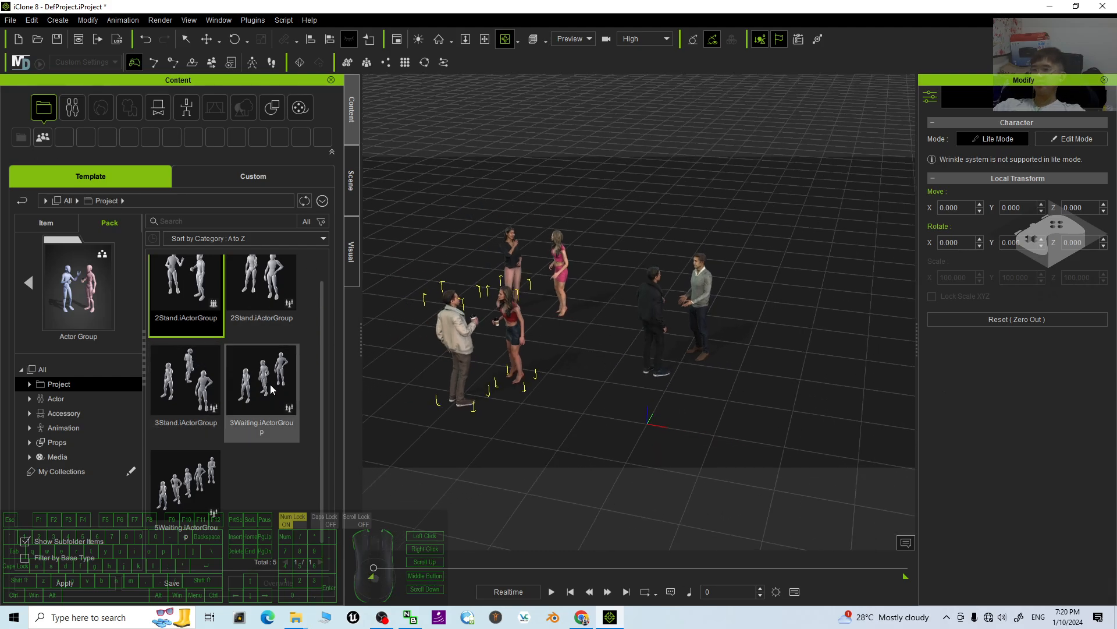
Add the 3Waiting three-person group to the stage and dismiss the license error.
left_click(261, 380)
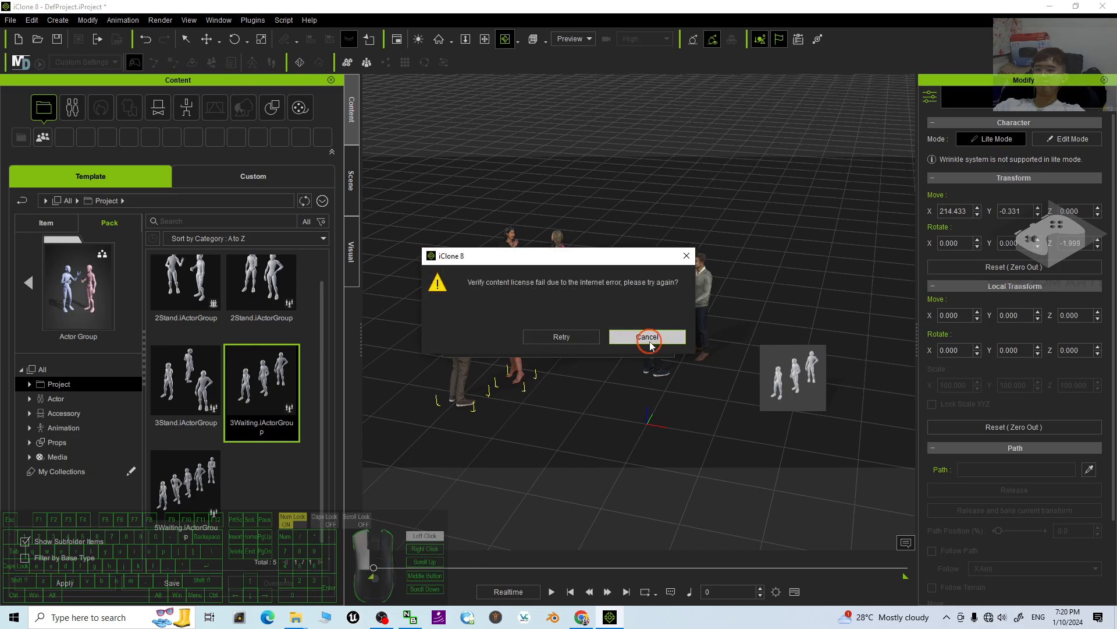
left_click(647, 337)
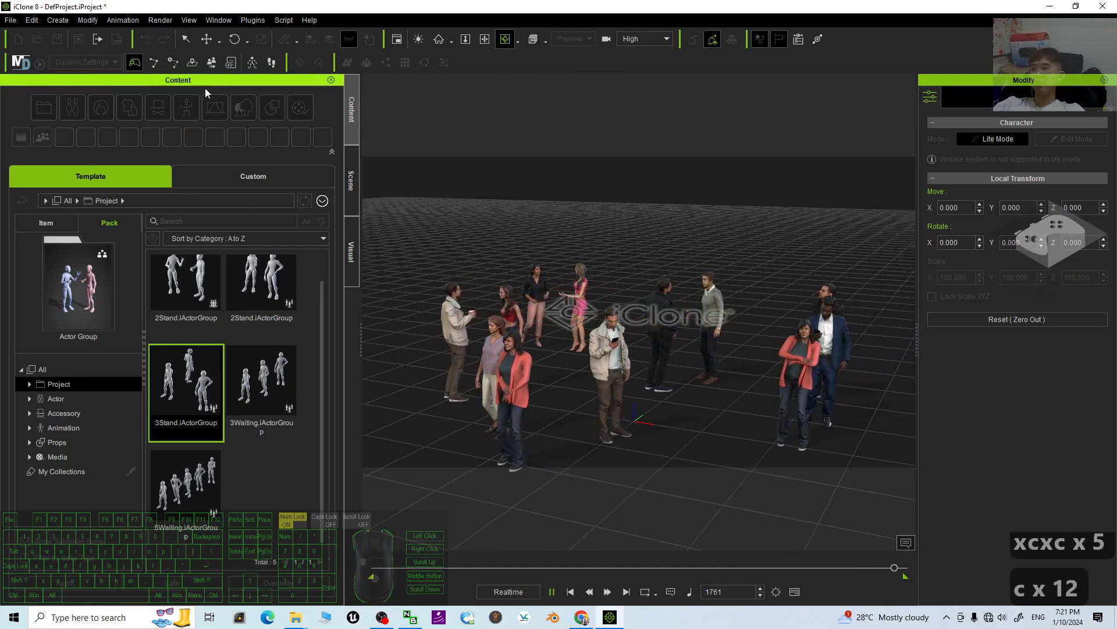
Select the newly added 3Stand three-person group after the crowd animation plays.
left_click(638, 312)
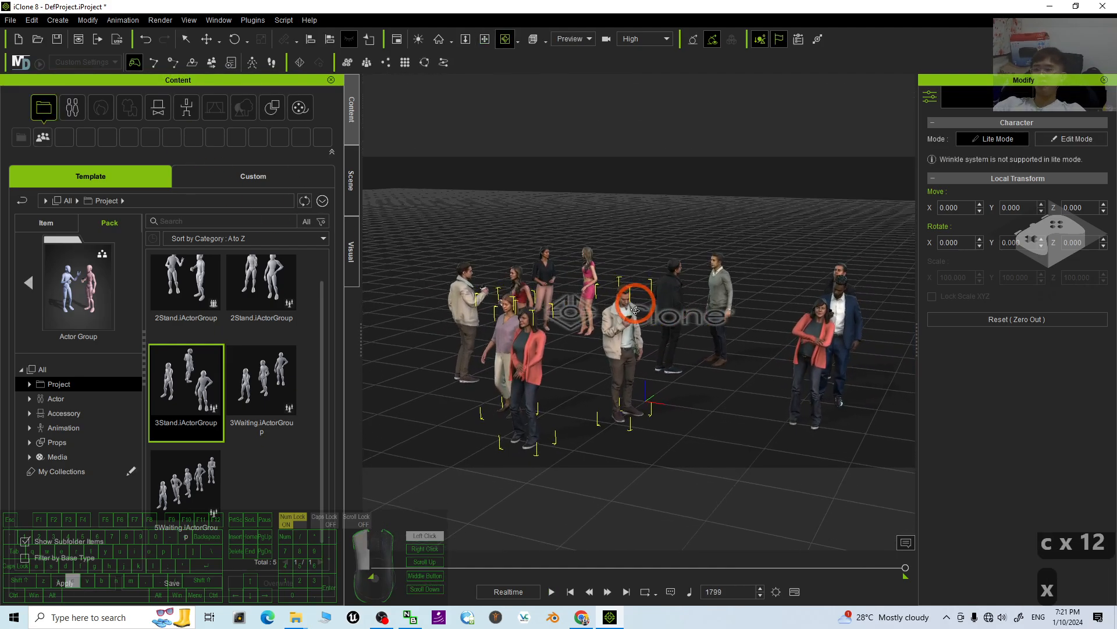